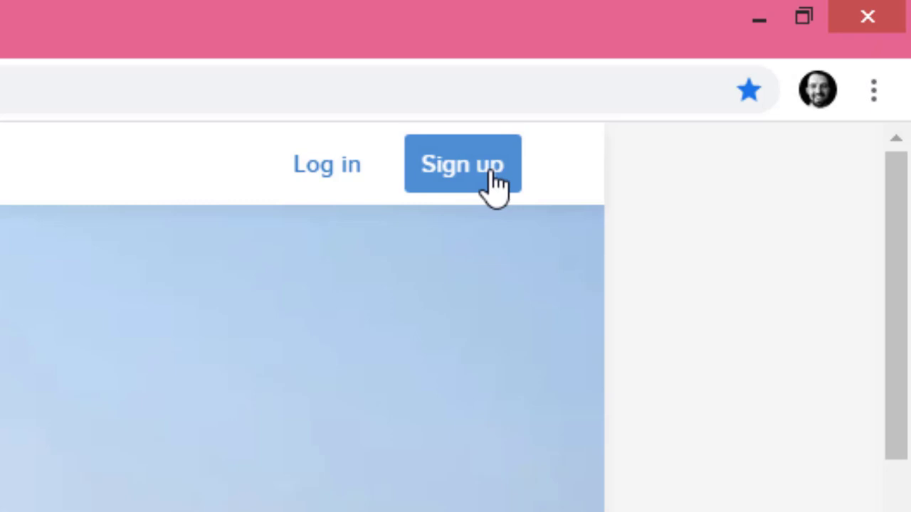
Sign up for Remind using the school Google account.
{"action": "left_click", "coordinate": [463, 164]}
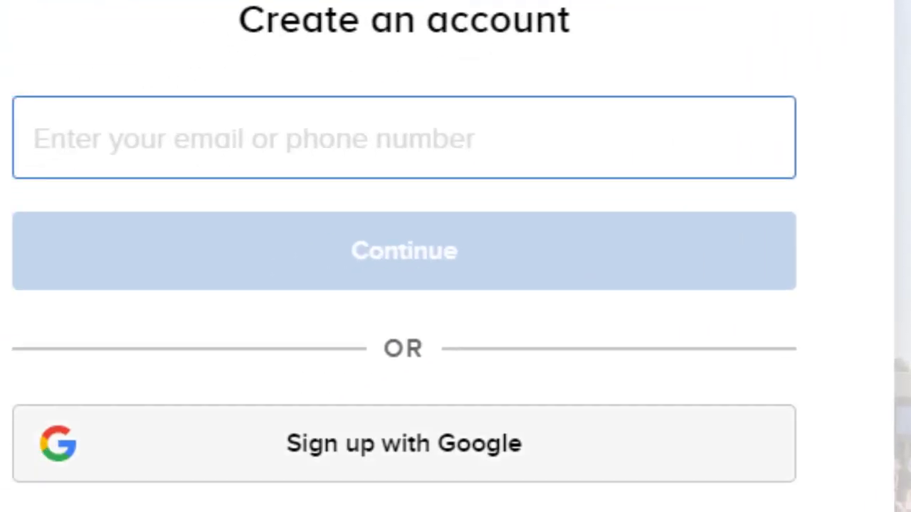
{"action": "left_click", "coordinate": [404, 443]}
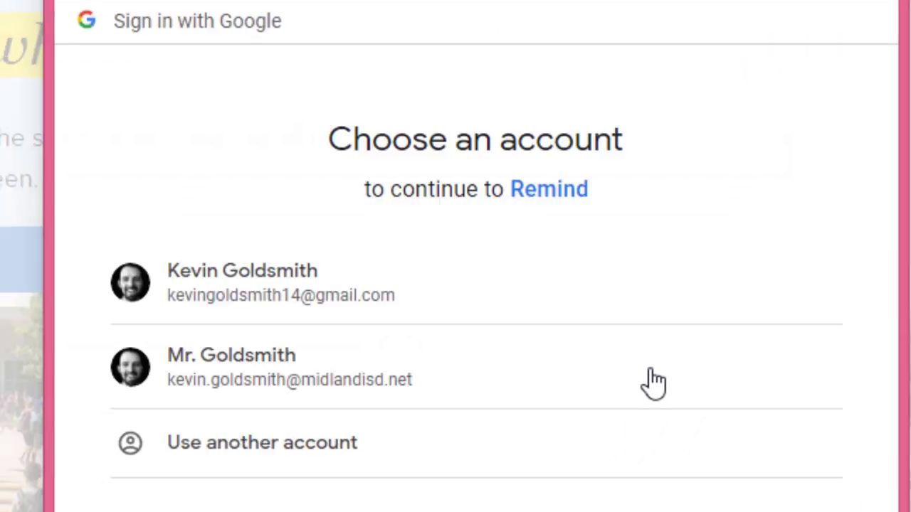
{"action": "left_click", "coordinate": [267, 367]}
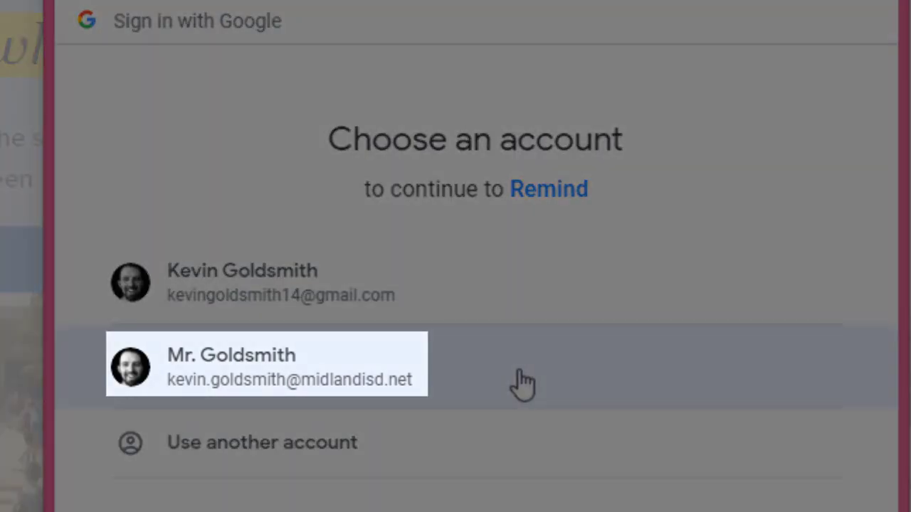
{"action": "left_click", "coordinate": [265, 365]}
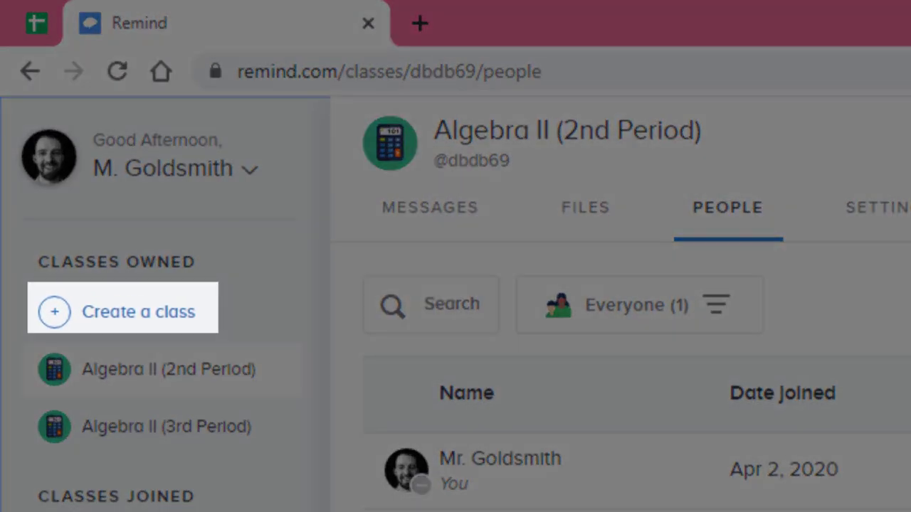
Create a new class named 'Algebra II (4th Period)'.
{"action": "left_click", "coordinate": [122, 311]}
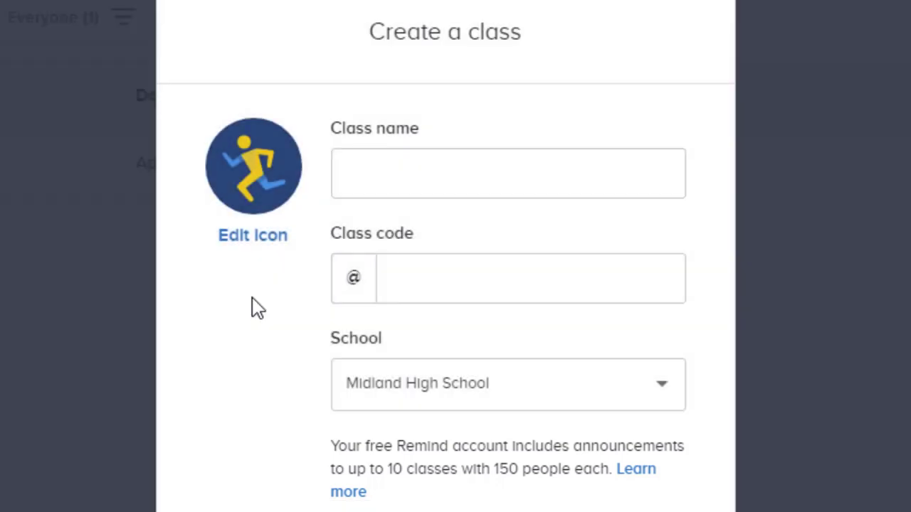
{"action": "type", "text": "A"}
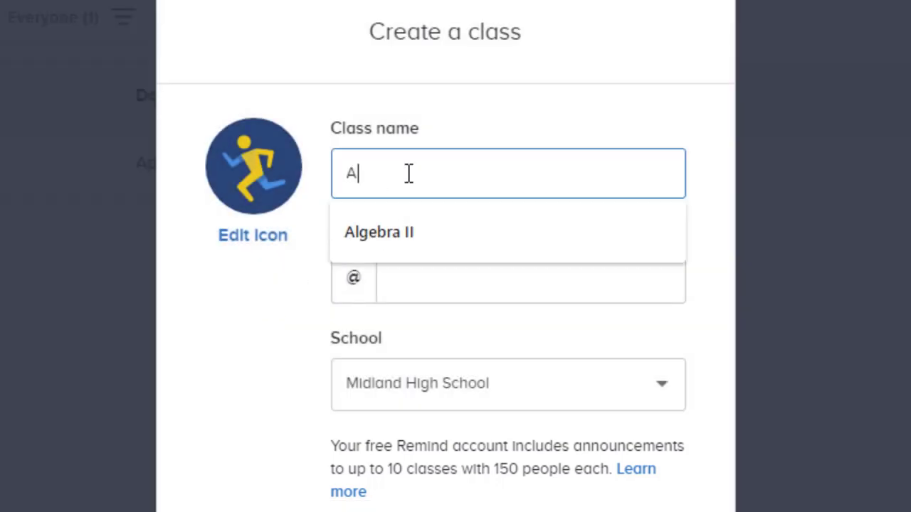
{"action": "left_click", "coordinate": [379, 232]}
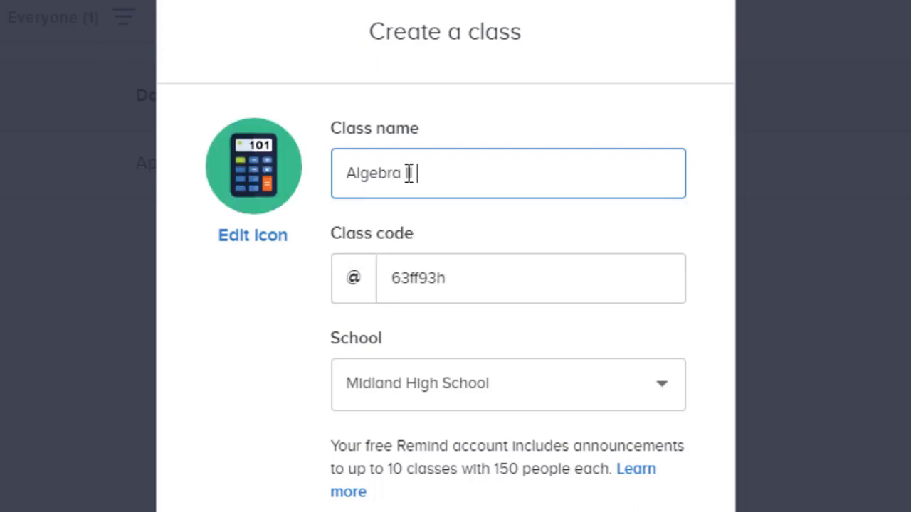
{"action": "type", "text": "(4th Peri"}
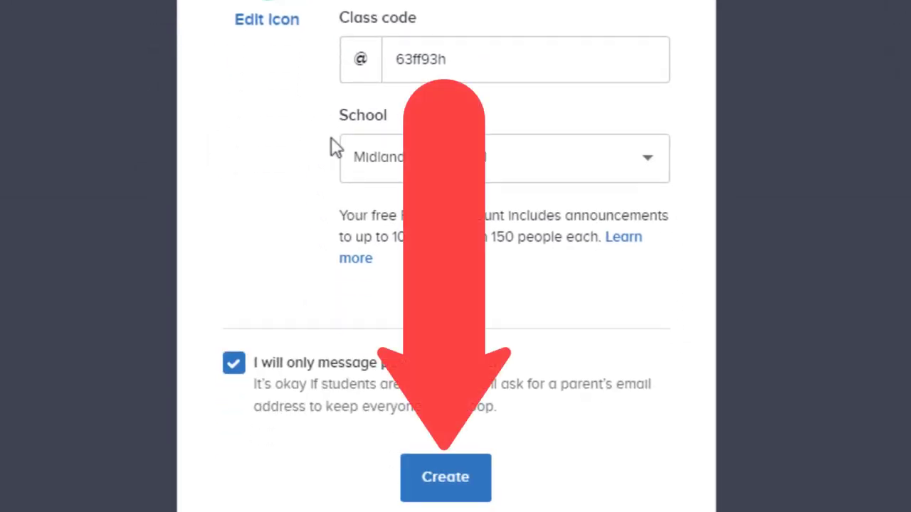
{"action": "left_click", "coordinate": [445, 478]}
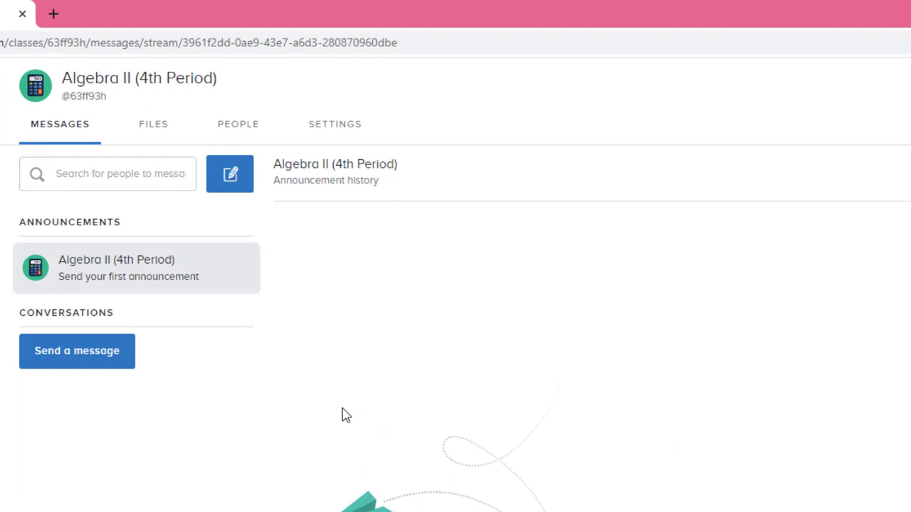
Open the class's Add People form, preview Parents and Teachers tabs, then switch to Phone Numbers sheet.
{"action": "left_click", "coordinate": [238, 124]}
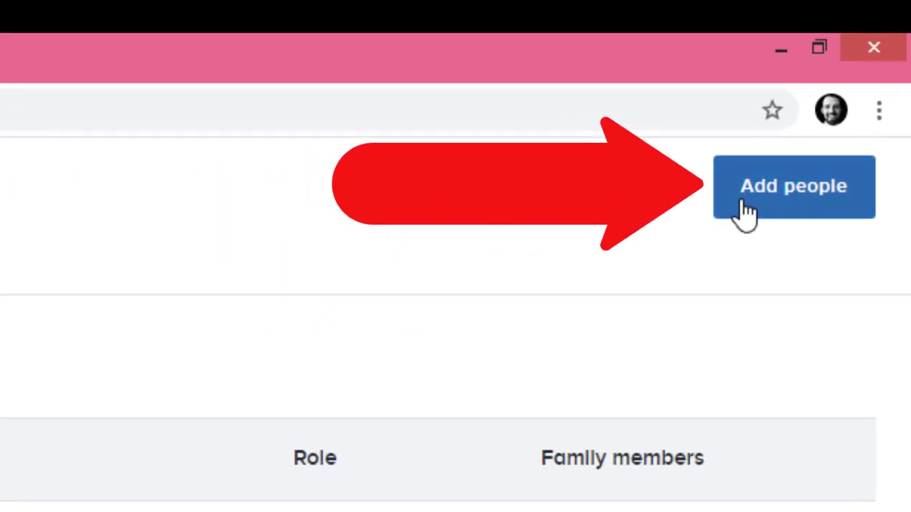
{"action": "left_click", "coordinate": [793, 185]}
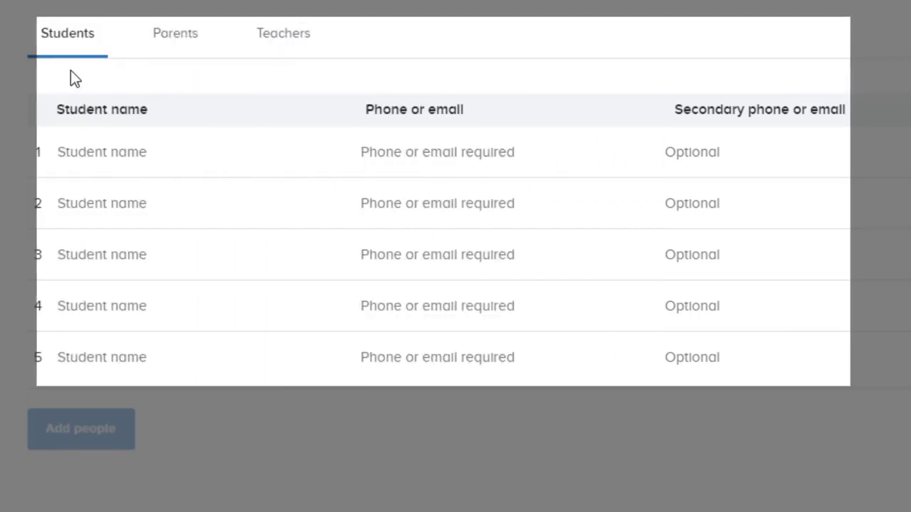
{"action": "left_click", "coordinate": [174, 33]}
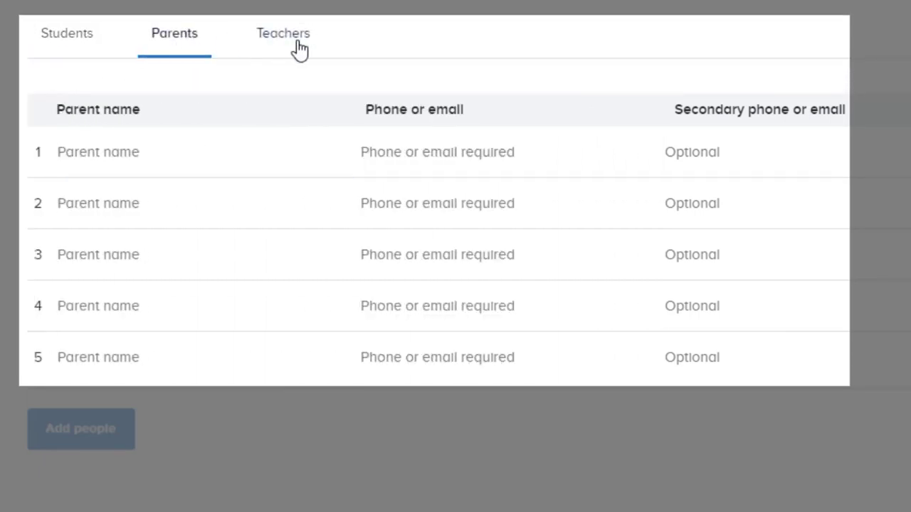
{"action": "left_click", "coordinate": [282, 33]}
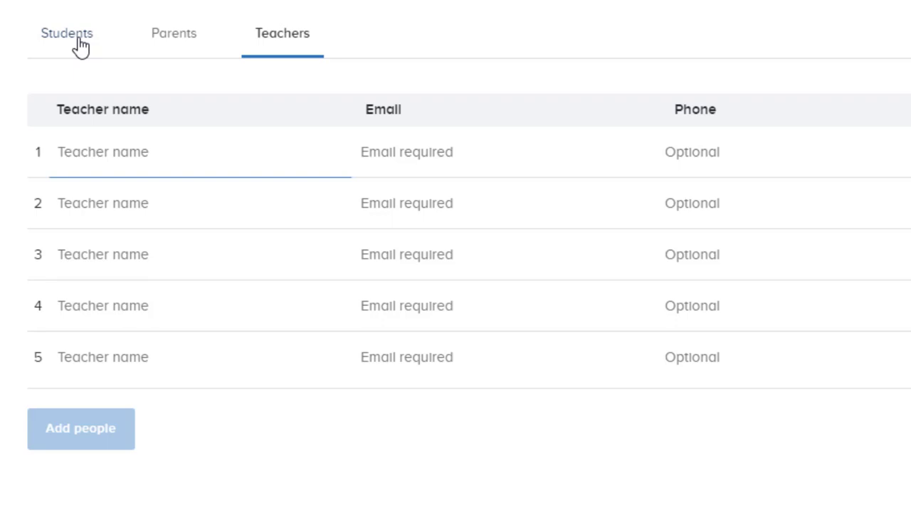
{"action": "left_click", "coordinate": [67, 33]}
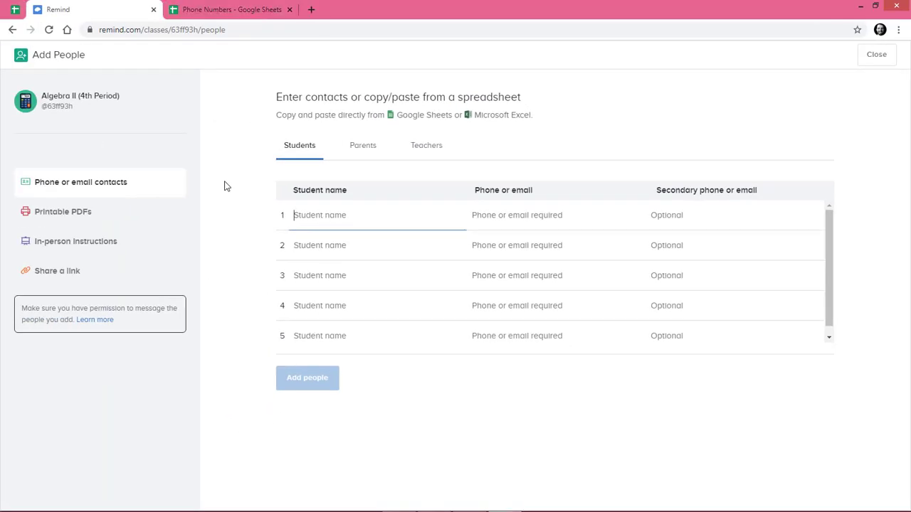
{"action": "left_click", "coordinate": [231, 9]}
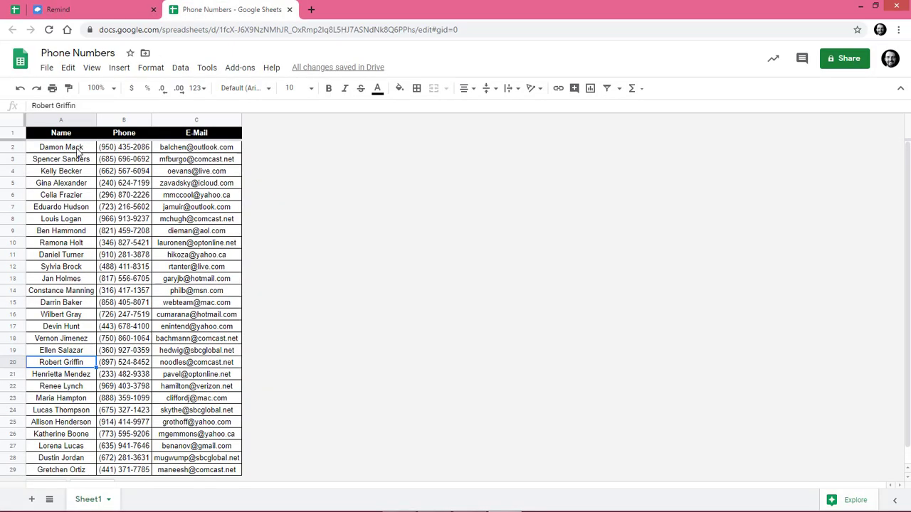
Copy the student names, phones and e-mails from rows 2–29 of the sheet.
{"action": "left_click", "coordinate": [60, 147]}
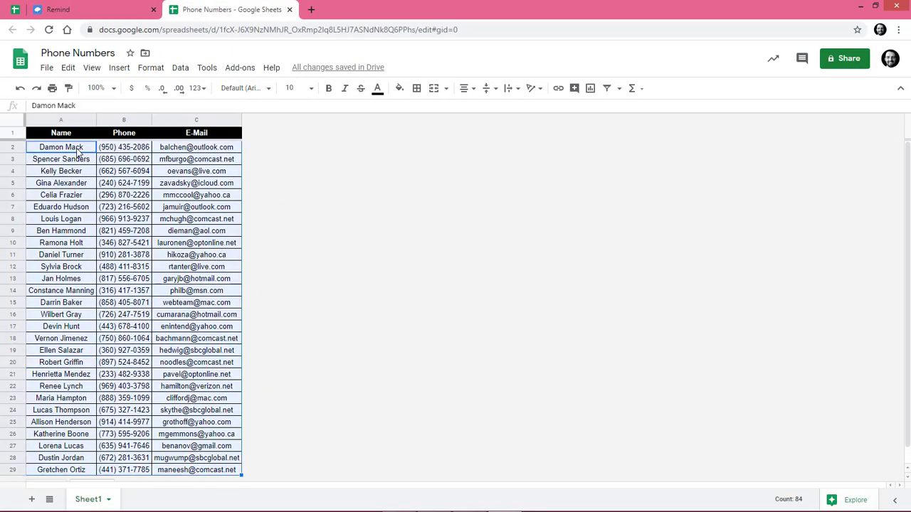
{"action": "key", "text": "ctrl+c"}
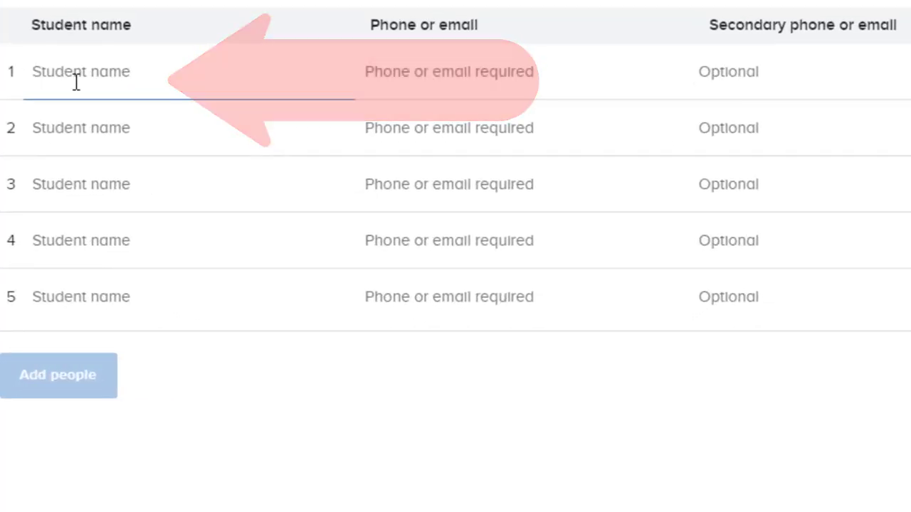
Paste the copied student names and contacts into the student rows.
{"action": "key", "text": "ctrl+v"}
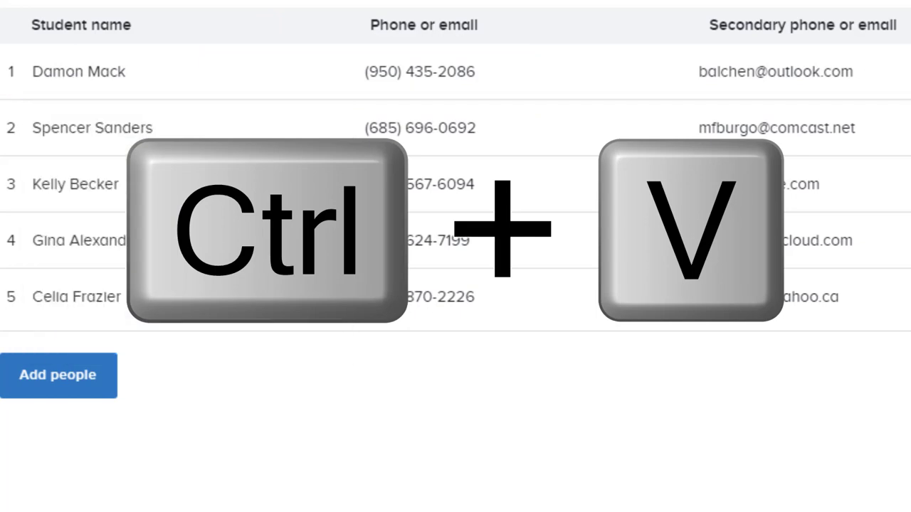
{"action": "key", "text": "ctrl+v"}
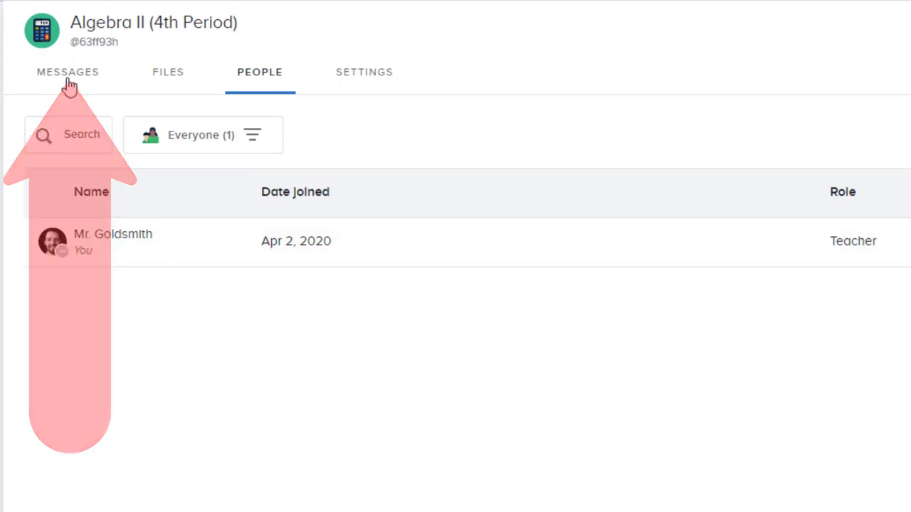
Start a new message addressed to Algebra II 3rd, 2nd and 4th Period classes.
{"action": "left_click", "coordinate": [68, 72]}
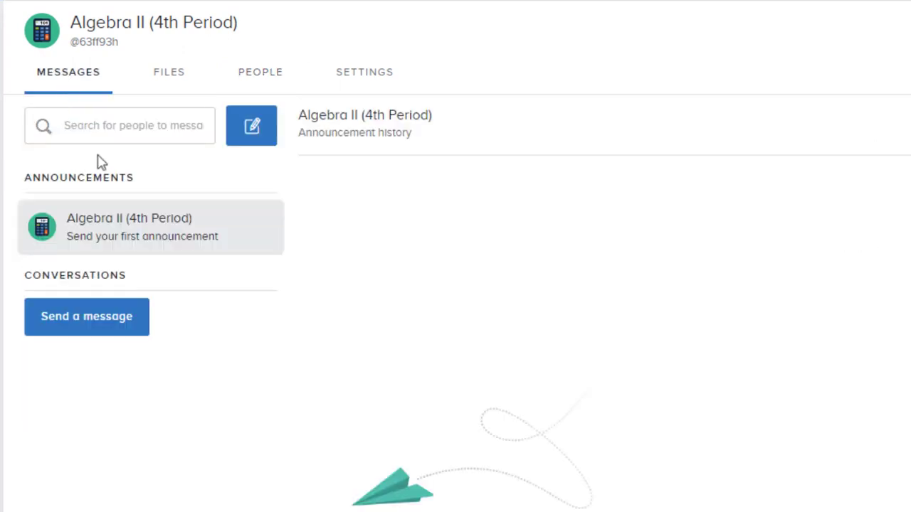
{"action": "left_click", "coordinate": [87, 316]}
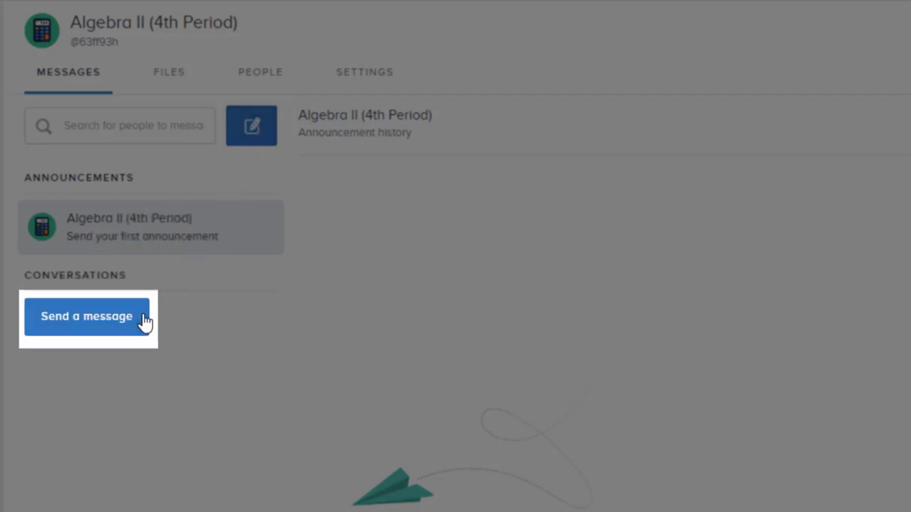
{"action": "left_click", "coordinate": [86, 316]}
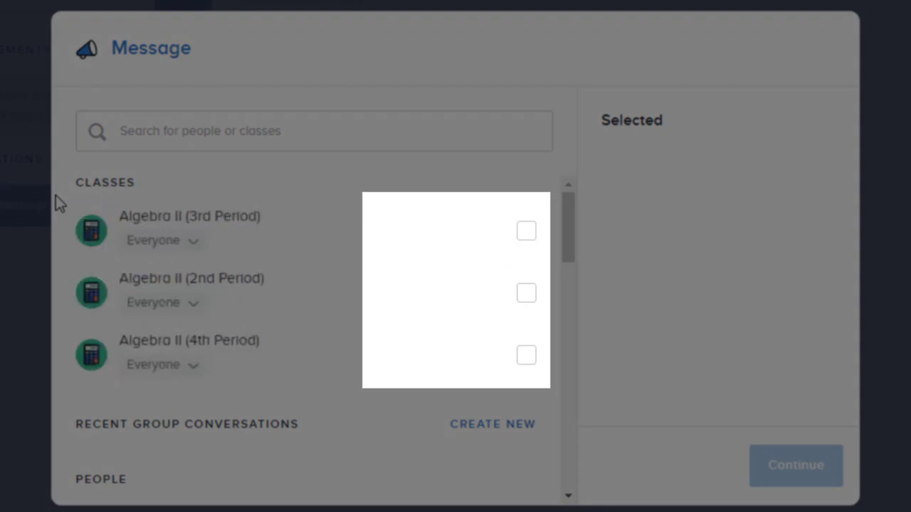
{"action": "left_click", "coordinate": [526, 230]}
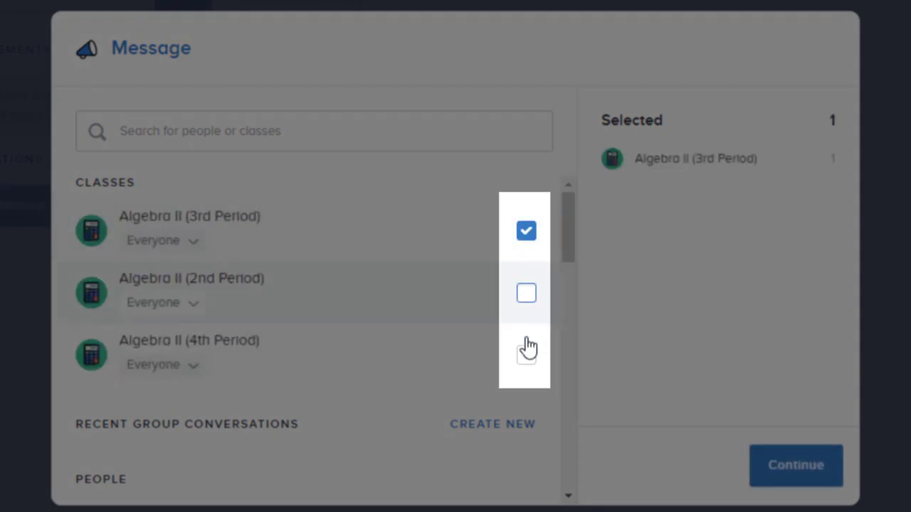
{"action": "left_click", "coordinate": [526, 356]}
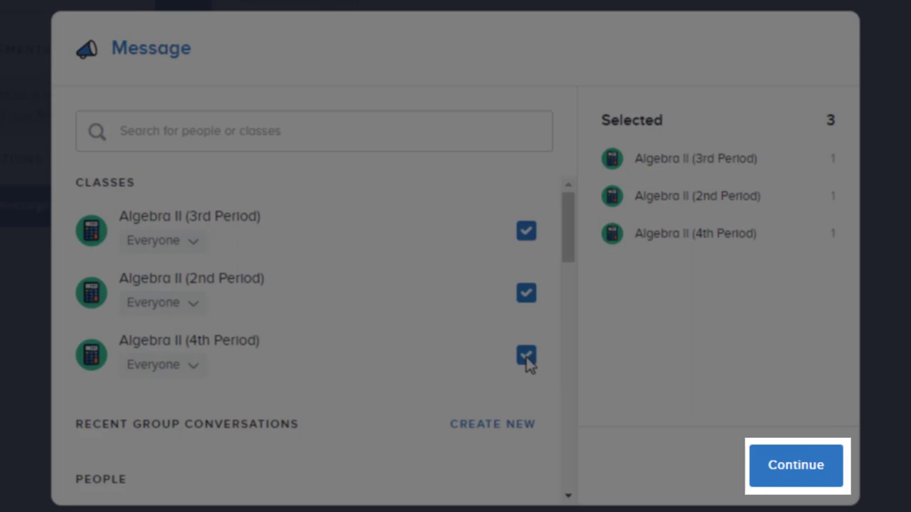
{"action": "left_click", "coordinate": [795, 465]}
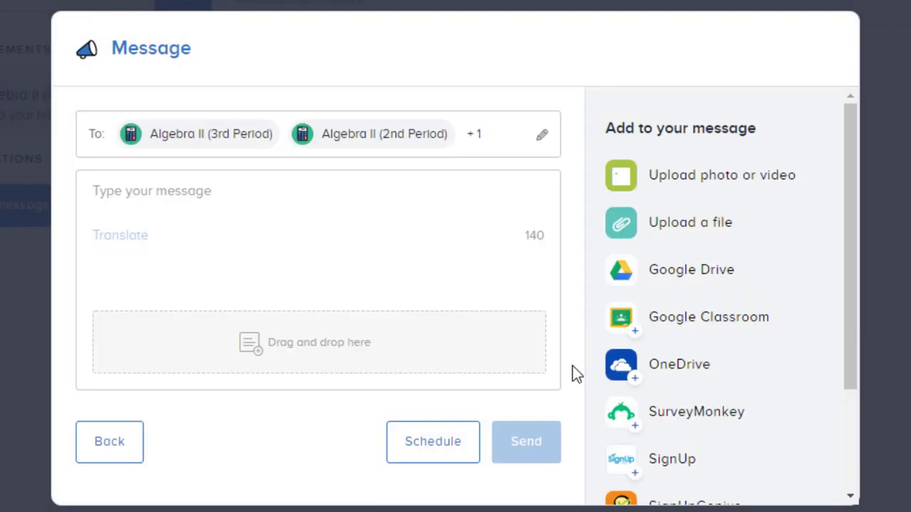
Write the message 'Sign up for Google Classroom by using this code: abc123'.
{"action": "left_click", "coordinate": [273, 191]}
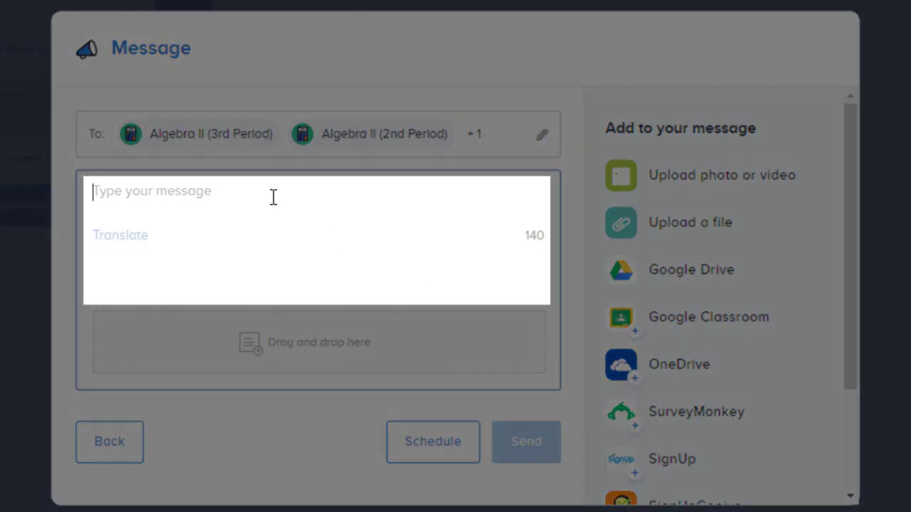
{"action": "type", "text": "Sign up for Google Classroom by using this code: abc123"}
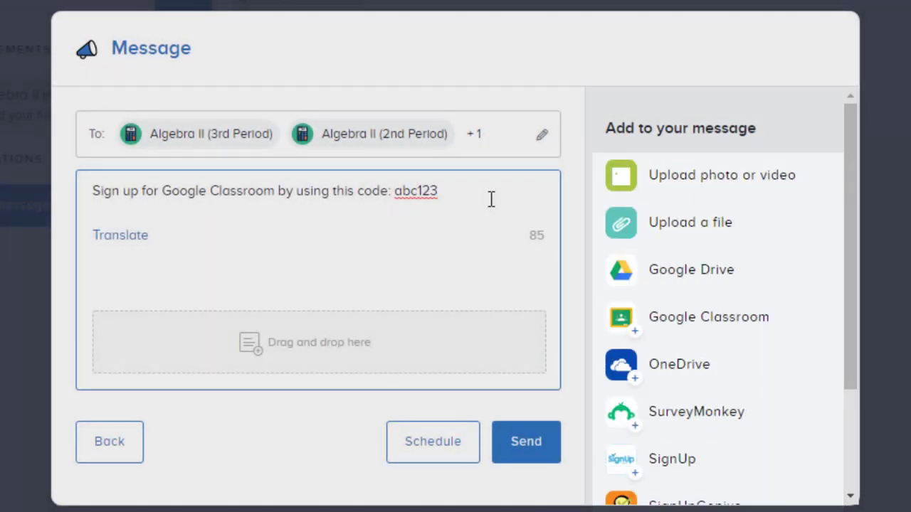
{"action": "left_click", "coordinate": [526, 441]}
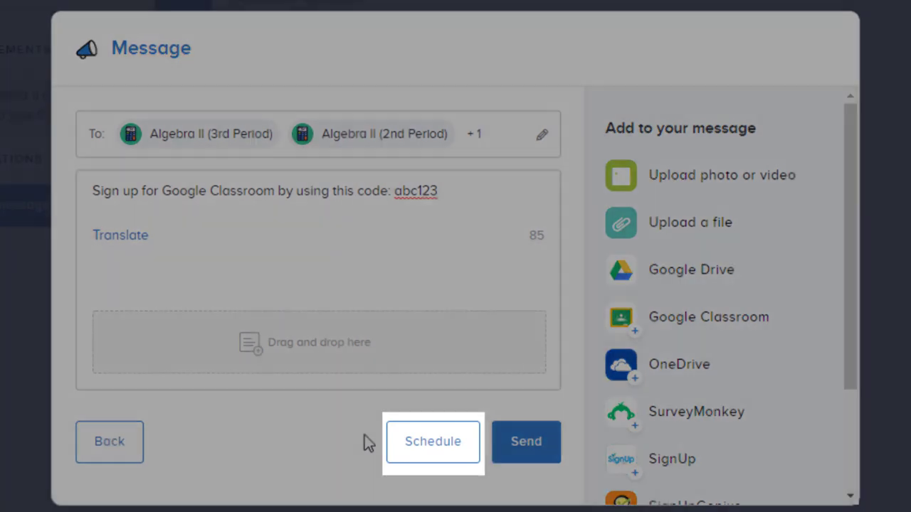
Schedule the announcement for 4/3/2020 at 8:00 AM.
{"action": "left_click", "coordinate": [433, 441]}
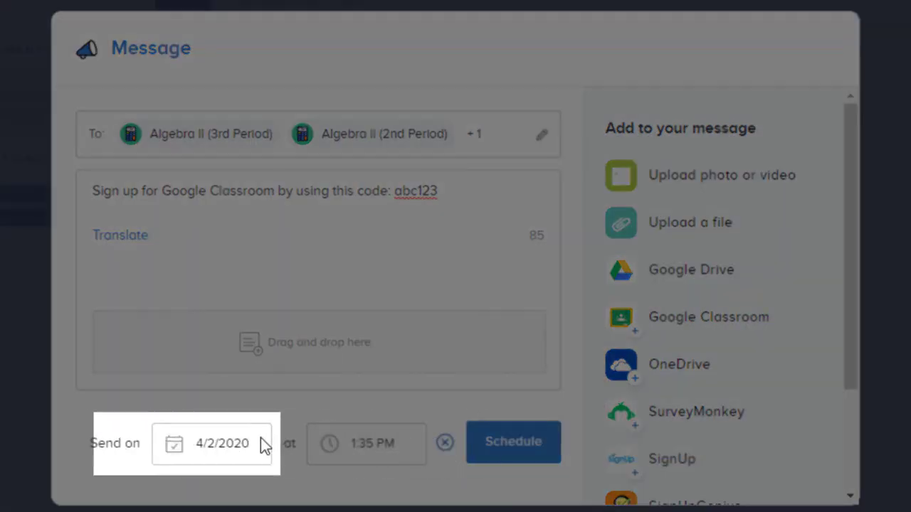
{"action": "left_click", "coordinate": [221, 444]}
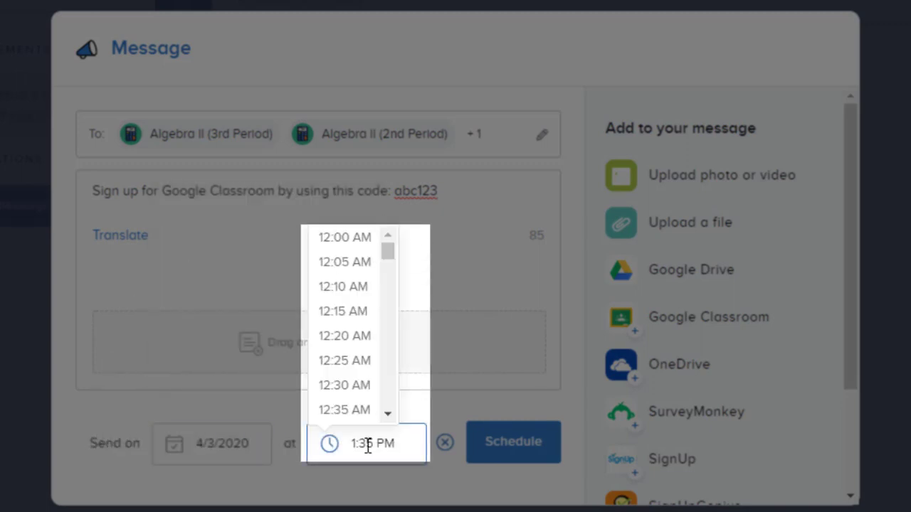
{"action": "scroll", "scroll_direction": "down", "scroll_amount": 3}
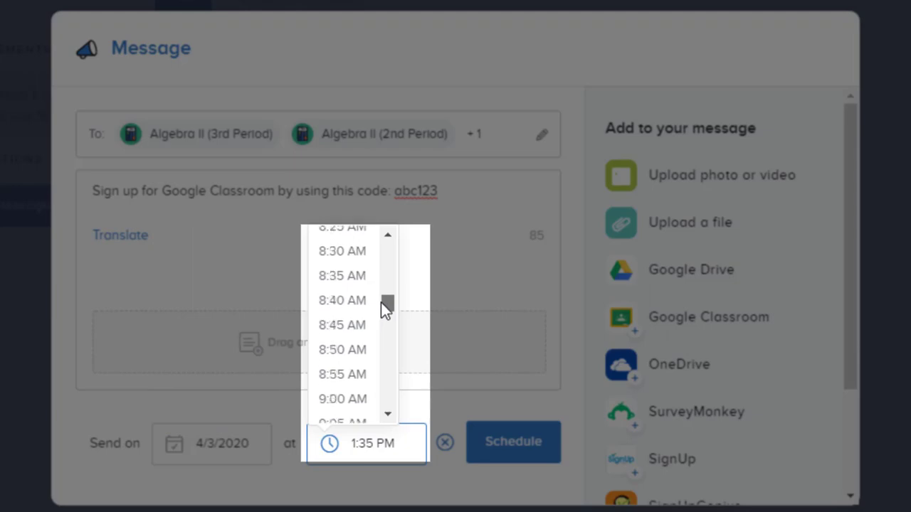
{"action": "scroll", "scroll_direction": "up", "scroll_amount": 3}
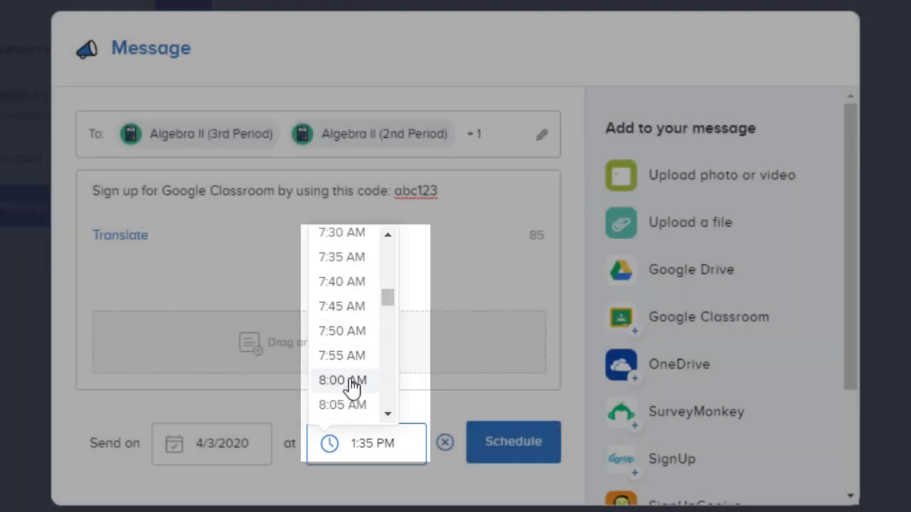
{"action": "left_click", "coordinate": [342, 380]}
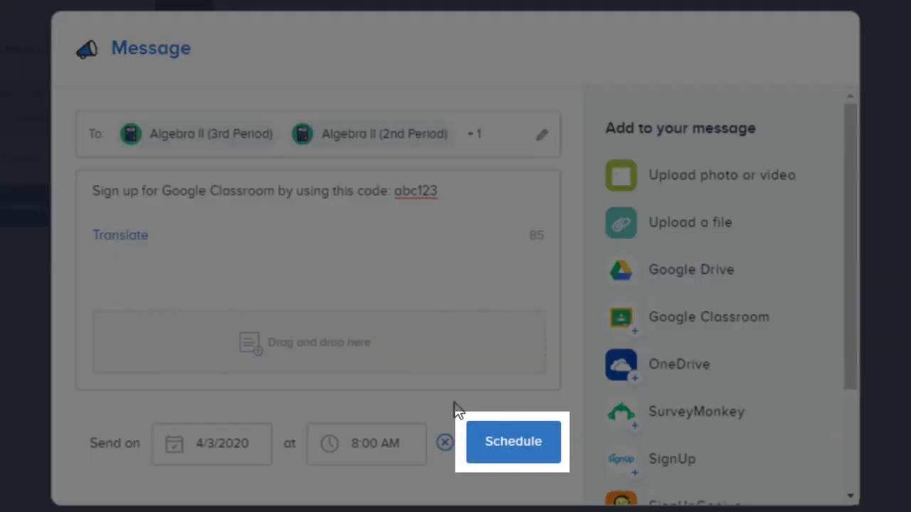